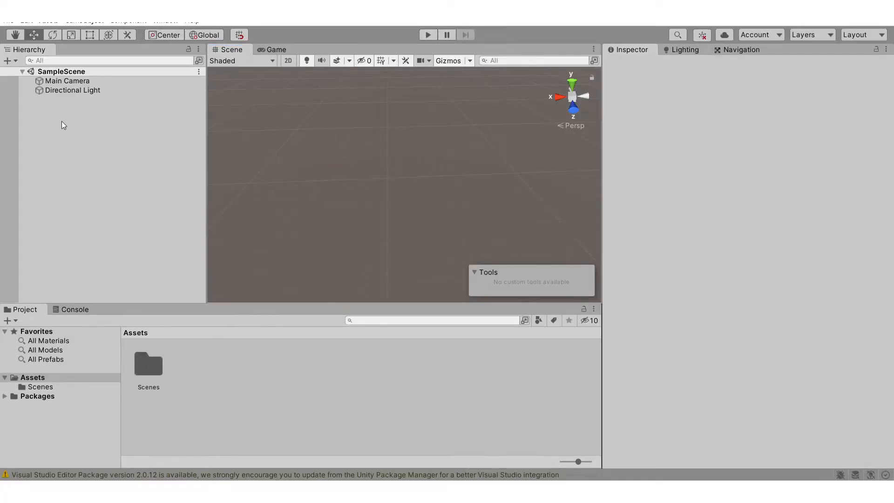
# Step: Add a new Terrain 3D object to the sample scene from the Hierarchy
pyautogui.rightClick(63, 124)
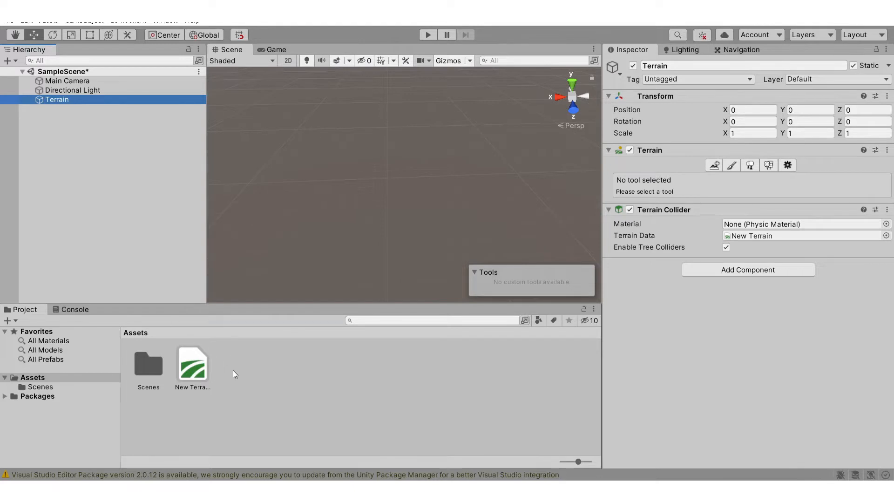
# Step: Create a C# script named Editor in Assets and open it for editing
pyautogui.rightClick(234, 374)
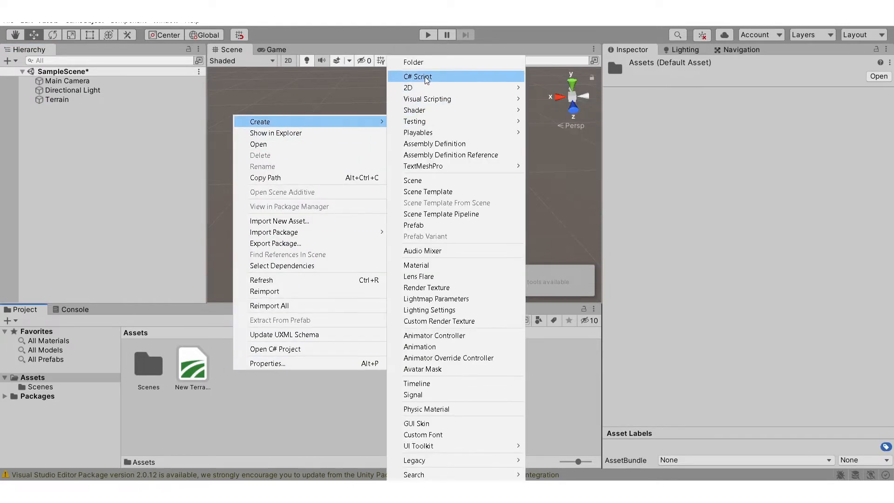
pyautogui.click(417, 76)
pyautogui.write('Editor')
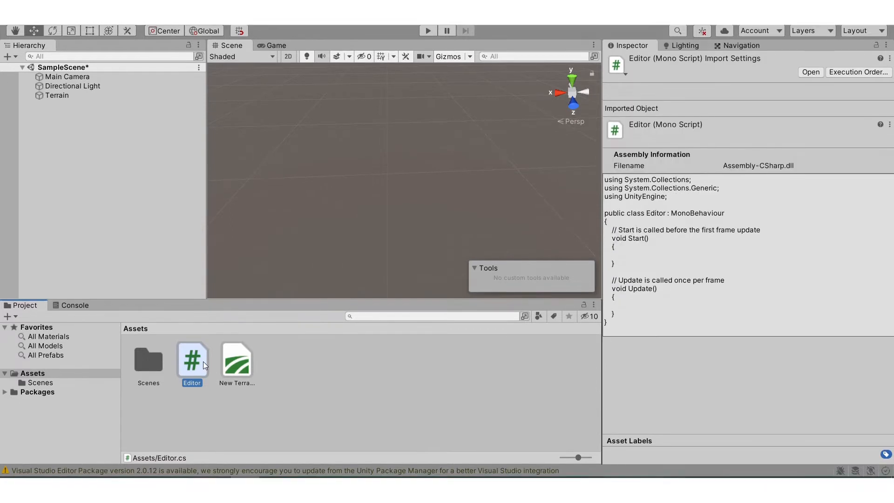
pyautogui.doubleClick(192, 360)
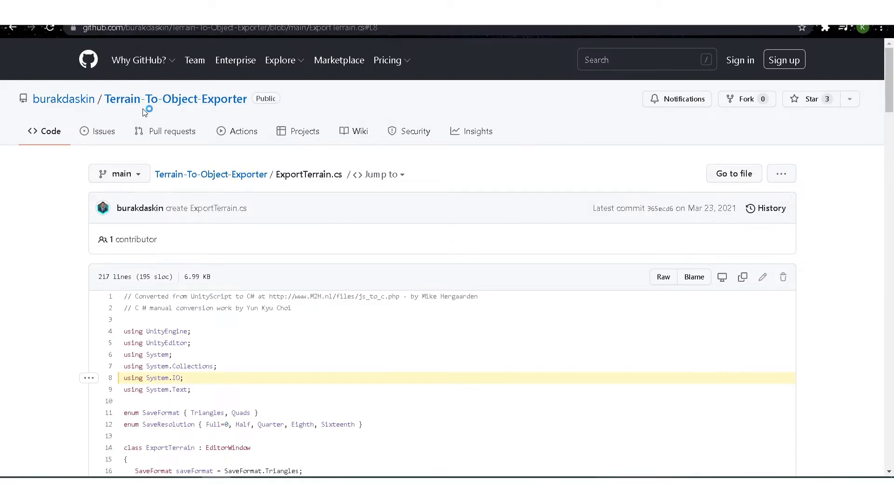
pyautogui.moveTo(405, 126)
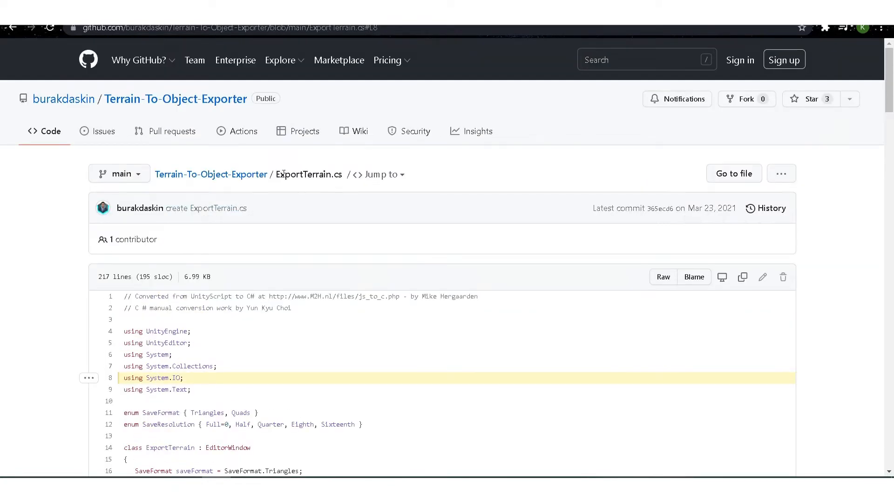
# Step: Select all 217 lines of the ExportTerrain.cs source on GitHub for copying
pyautogui.scroll(-3)
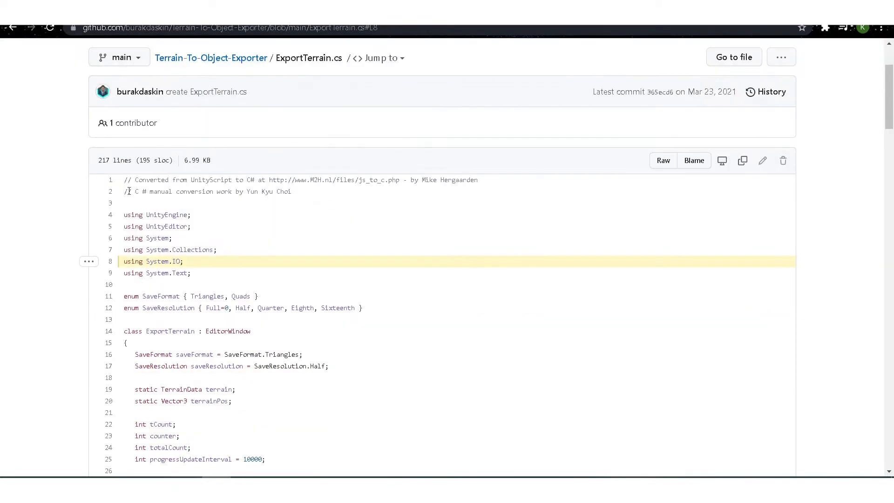
pyautogui.moveTo(127, 180); pyautogui.dragTo(237, 263)
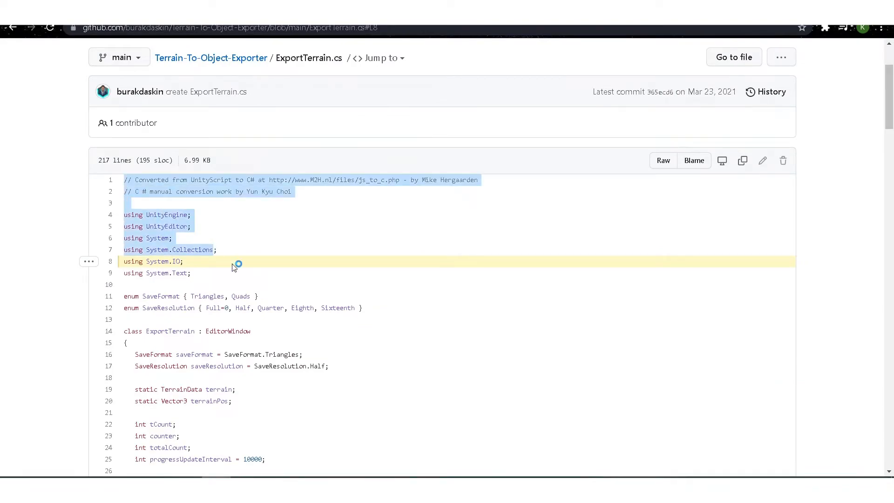
pyautogui.scroll(-3)
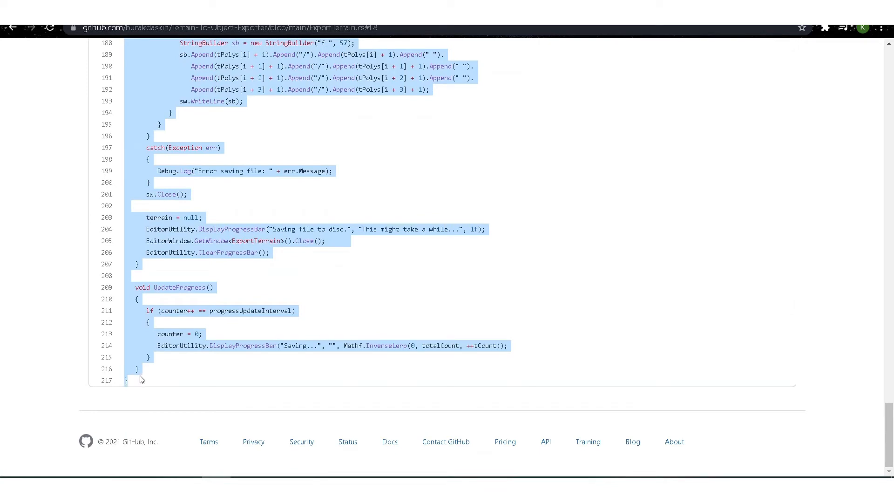
pyautogui.moveTo(258, 340)
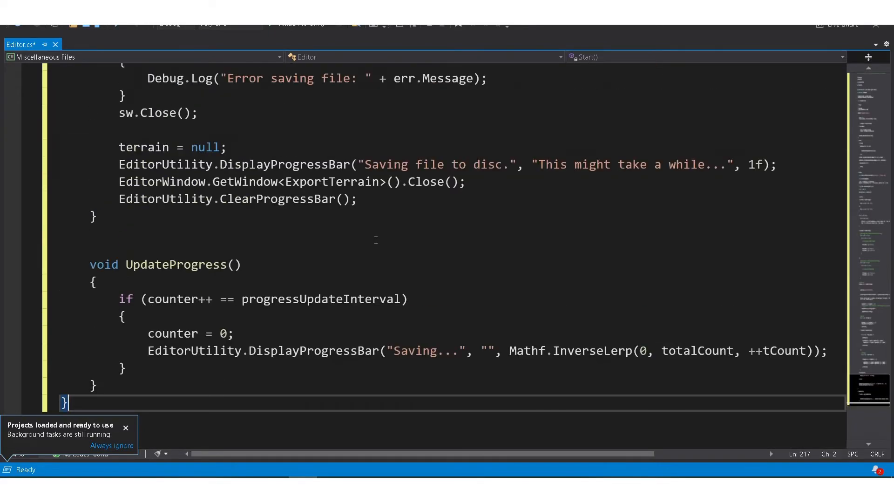
# Step: Save Editor.cs with the pasted ExportTerrain code so Unity recompiles it
pyautogui.scroll(3)
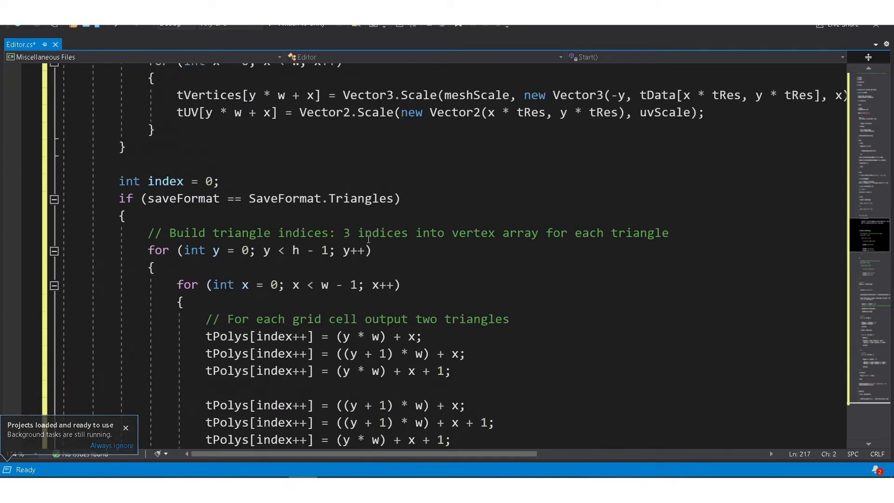
pyautogui.scroll(3)
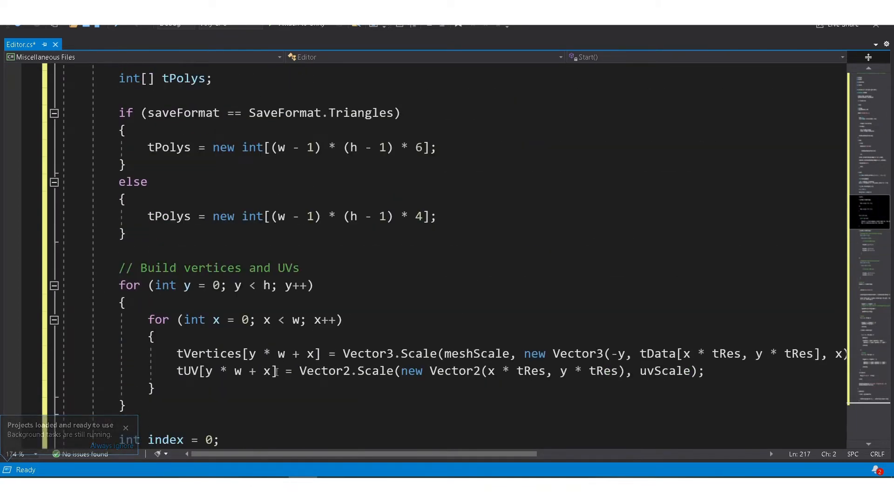
pyautogui.press('ctrl+s')
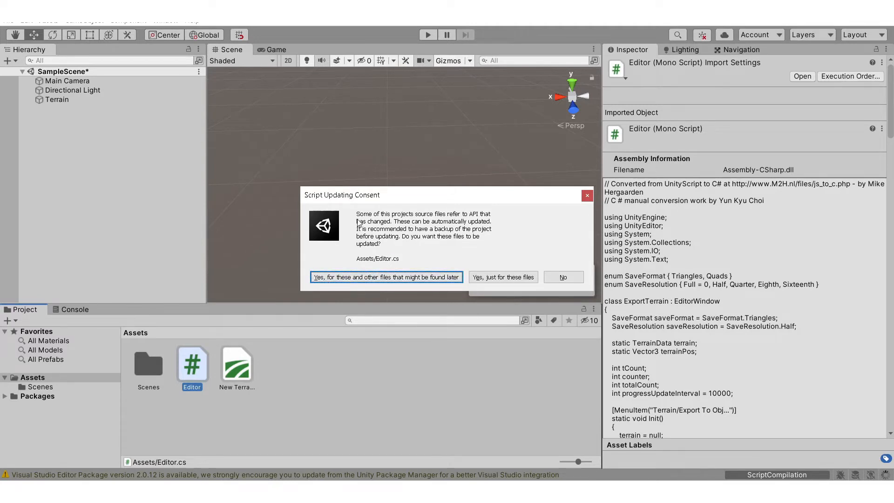
pyautogui.moveTo(469, 221)
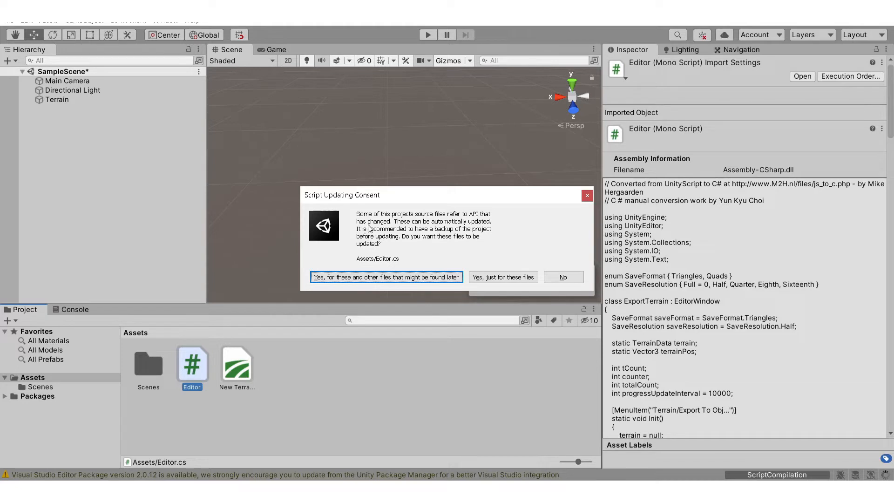
pyautogui.moveTo(397, 240)
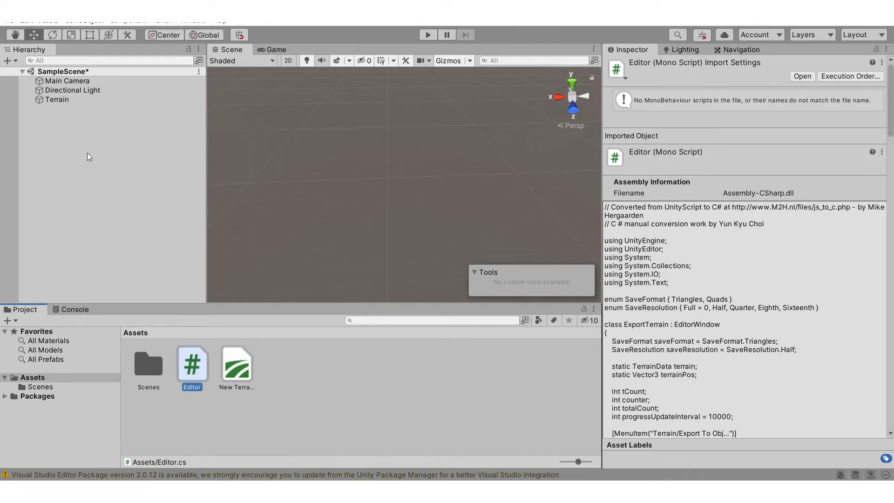
# Step: Select the Terrain and launch Terrain > Export To Obj to show the ExportTerrain window
pyautogui.click(57, 99)
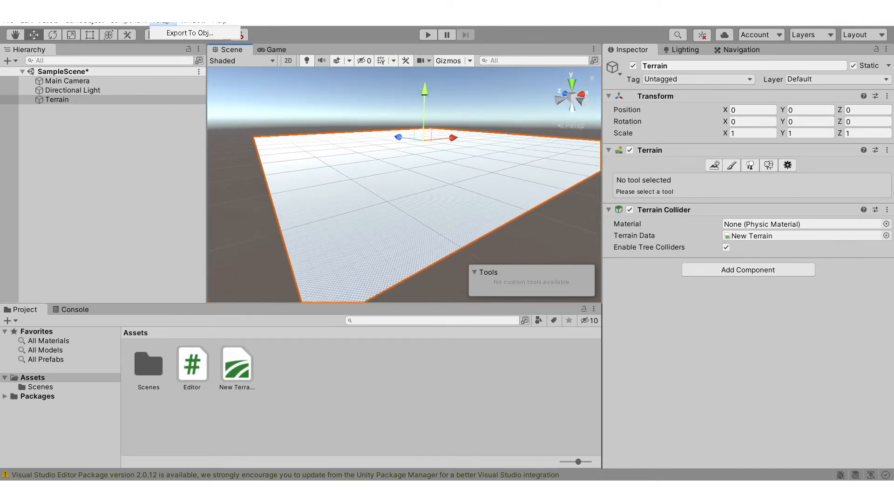
pyautogui.click(195, 33)
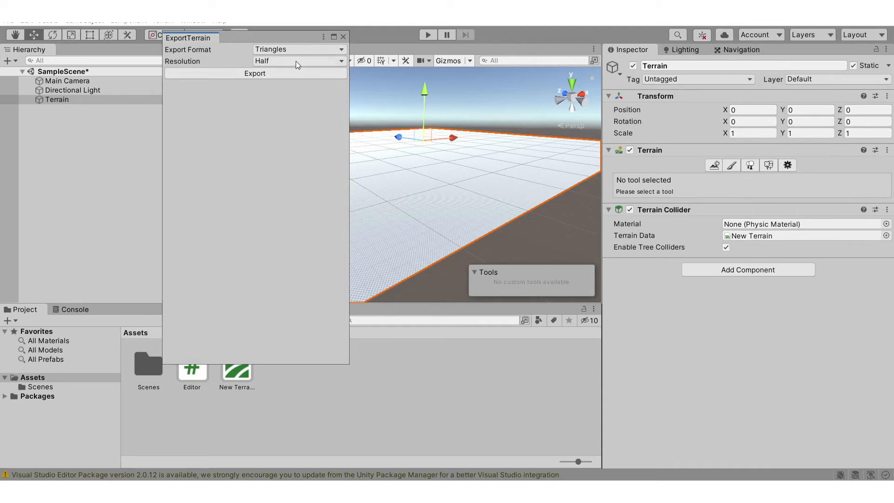
# Step: Export the terrain as Triangles, Half resolution, saved as Terrain.obj in Downloads\Terrain
pyautogui.click(299, 49)
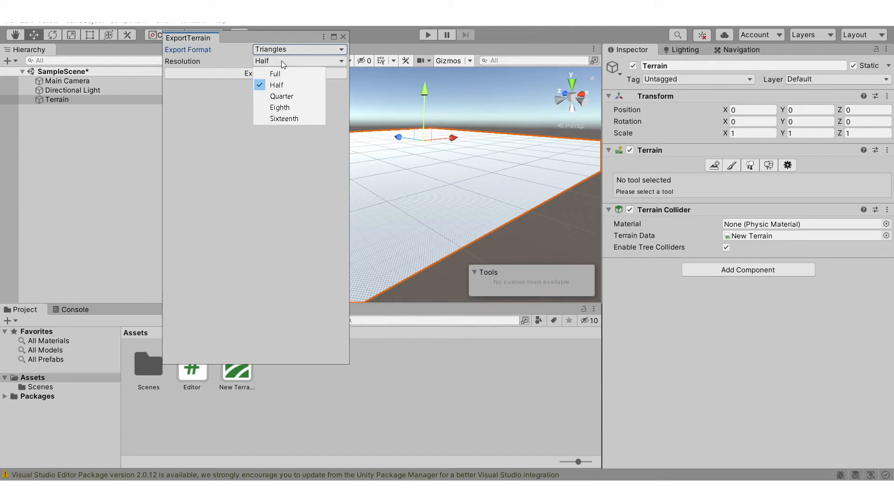
pyautogui.moveTo(280, 107)
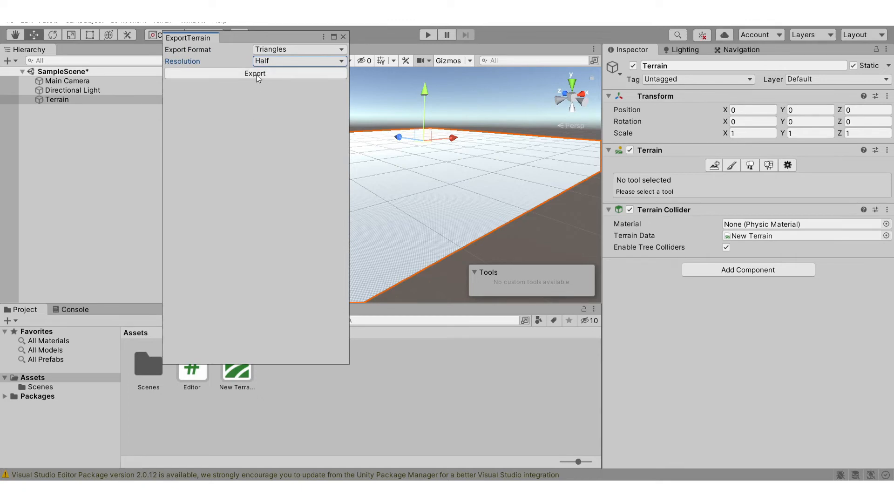
pyautogui.click(255, 73)
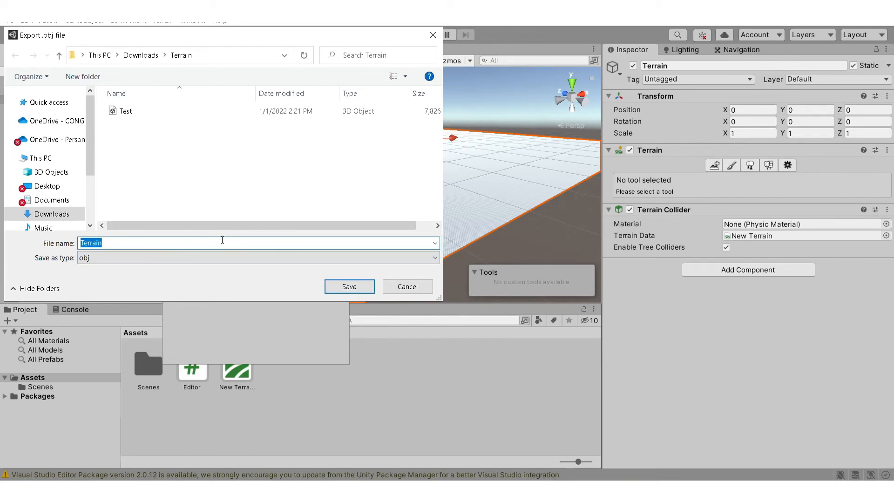
pyautogui.click(348, 286)
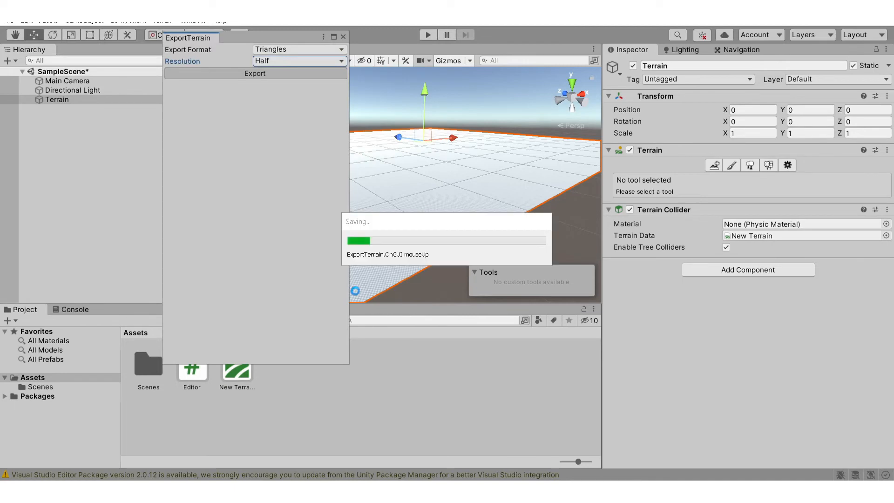
pyautogui.click(256, 73)
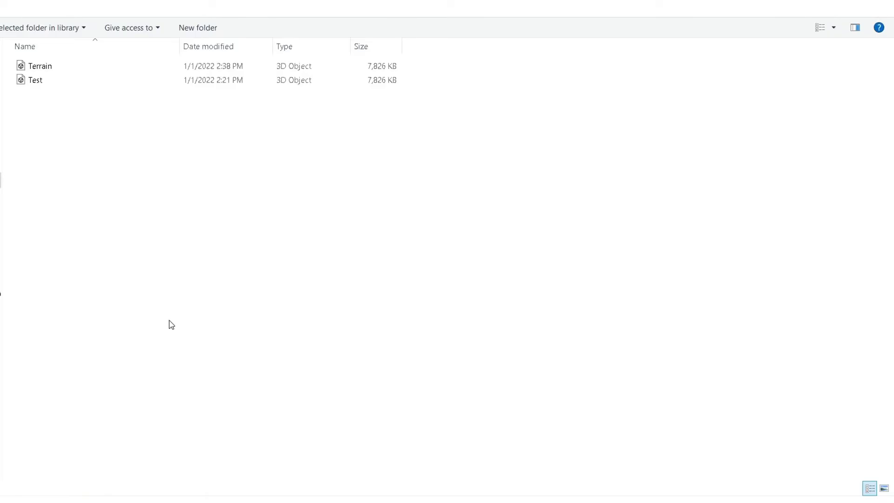
pyautogui.moveTo(110, 48)
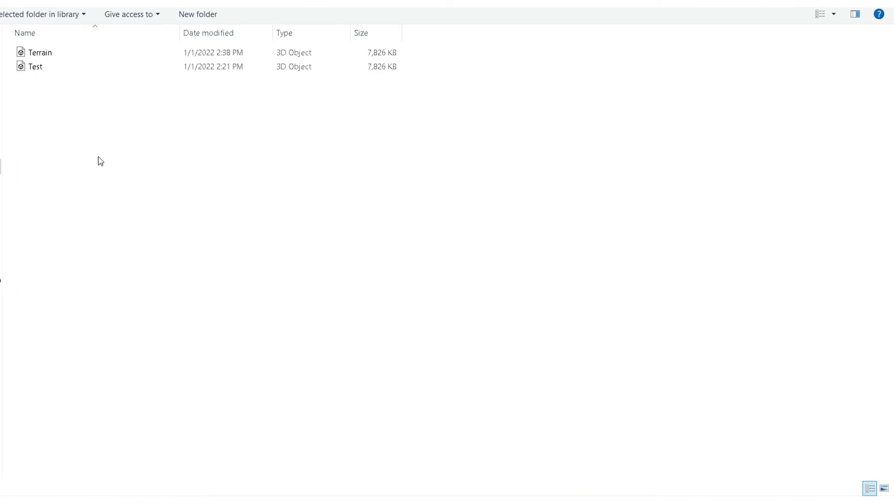
# Step: Open the exported Terrain .obj from the Terrain folder in 3D Viewer
pyautogui.click(35, 67)
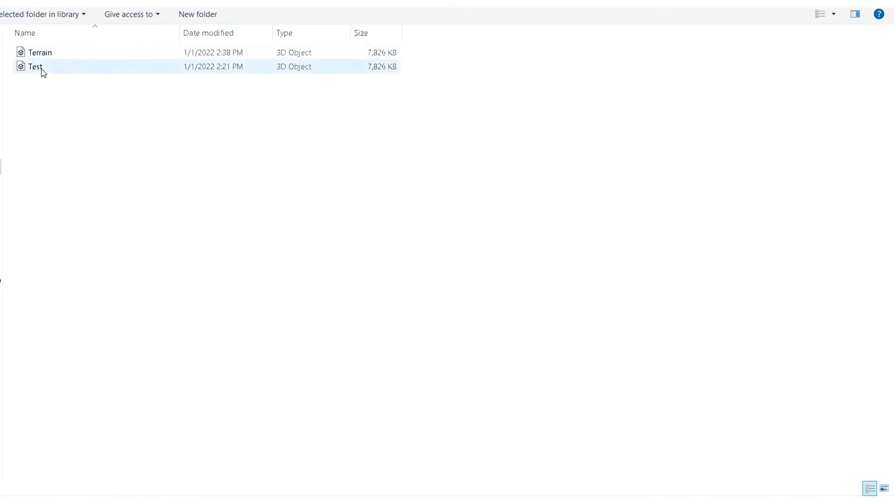
pyautogui.moveTo(37, 52)
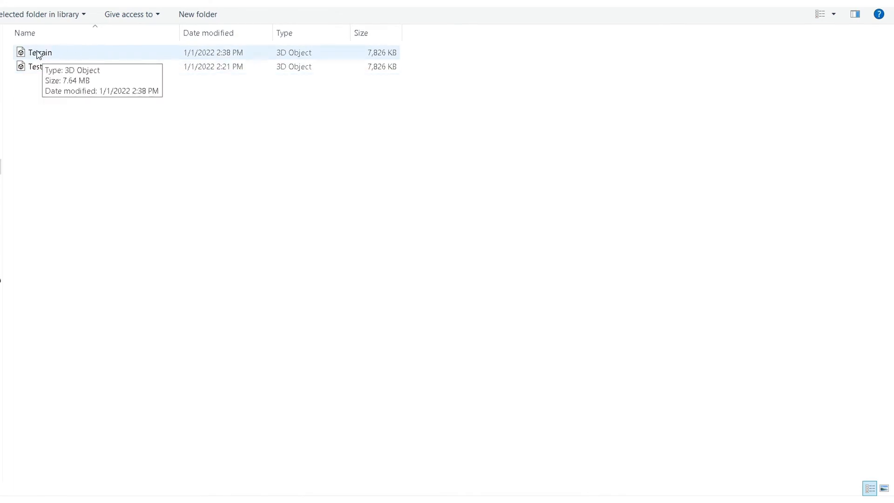
pyautogui.moveTo(65, 59)
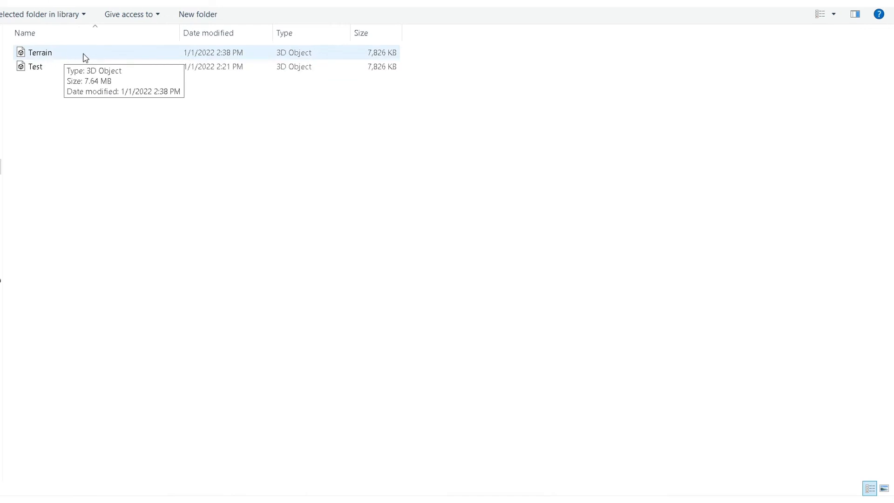
pyautogui.doubleClick(40, 52)
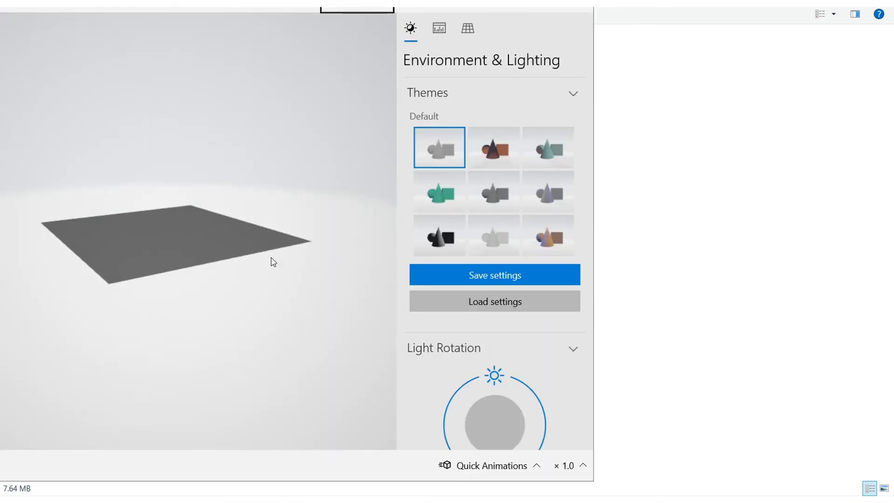